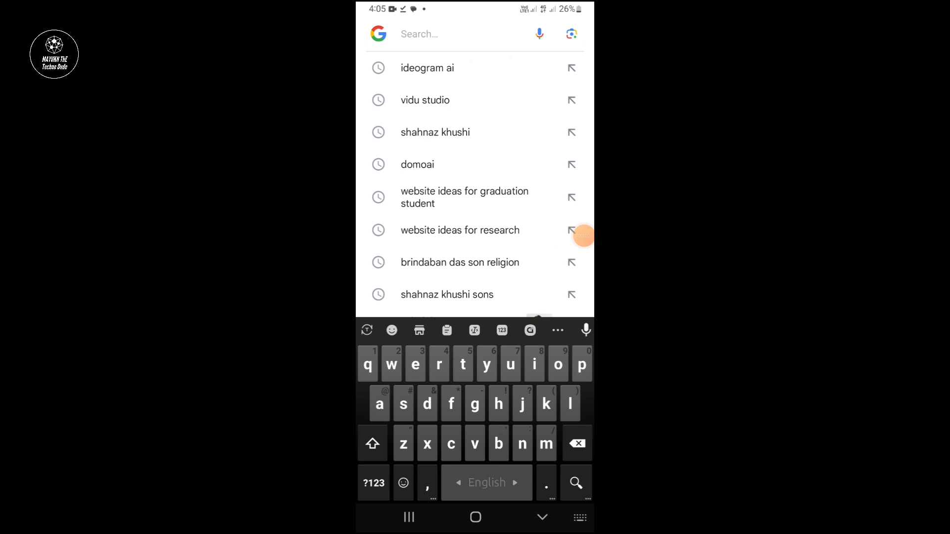
Search Google for 'vidu' and open the Vidu Studio site
type("vidu")
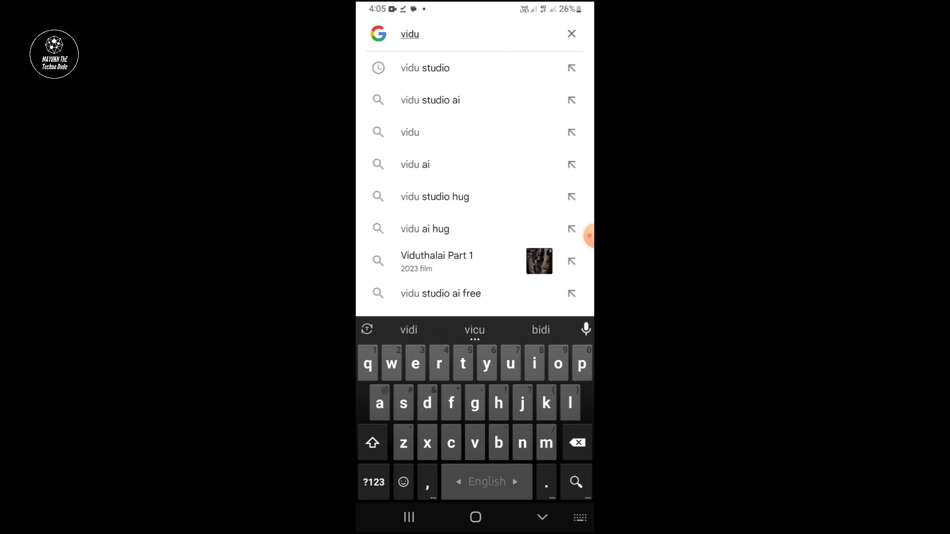
left_click(430, 100)
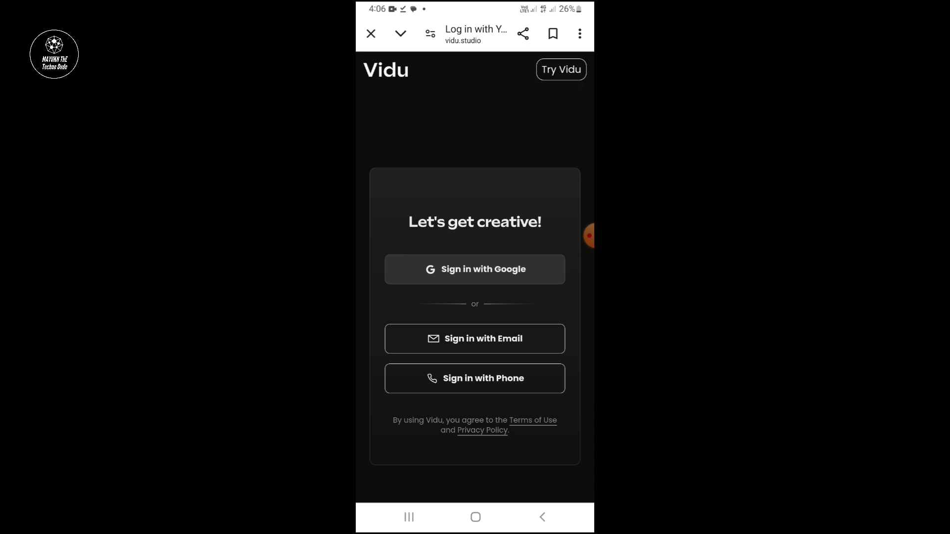
Sign in to Vidu Studio with a Google account
left_click(474, 269)
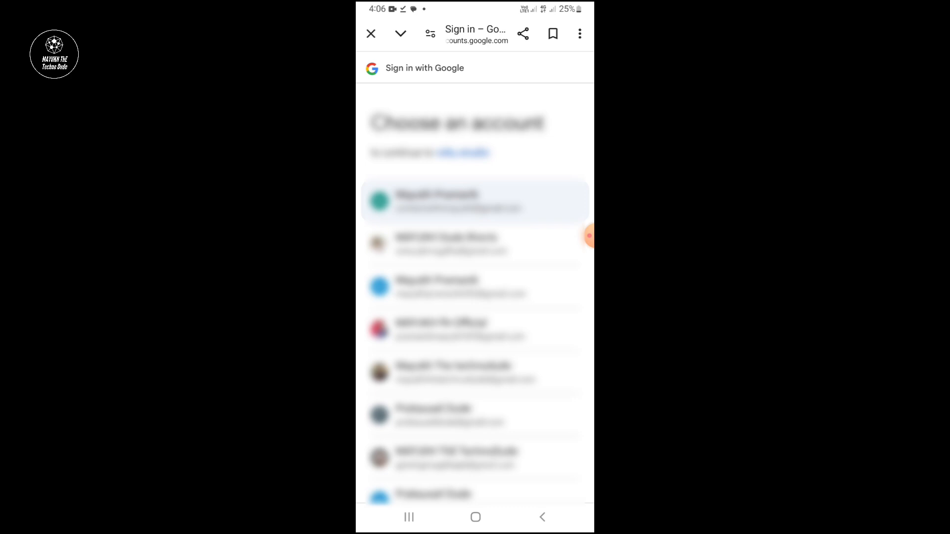
left_click(475, 202)
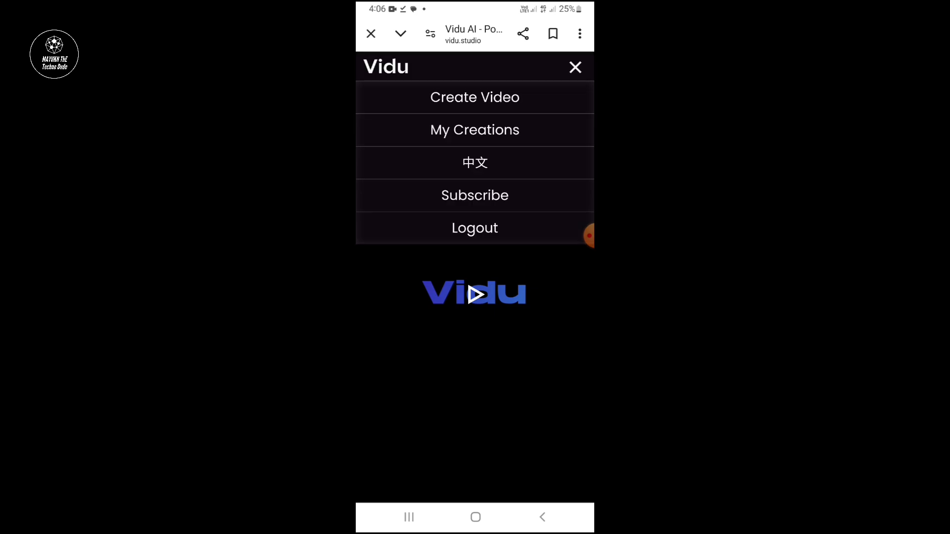
Upload the red-haired boy's photo in the Image to Video creator
left_click(474, 97)
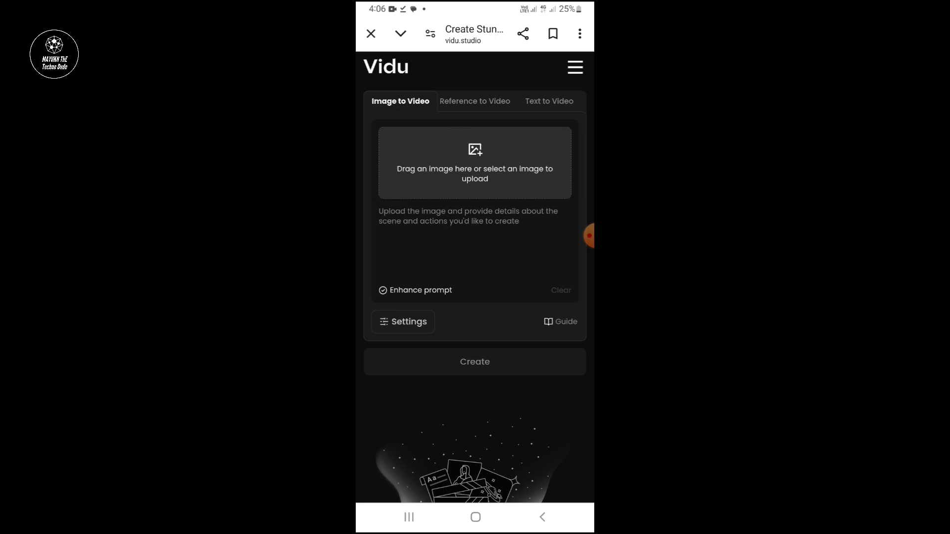
left_click(474, 161)
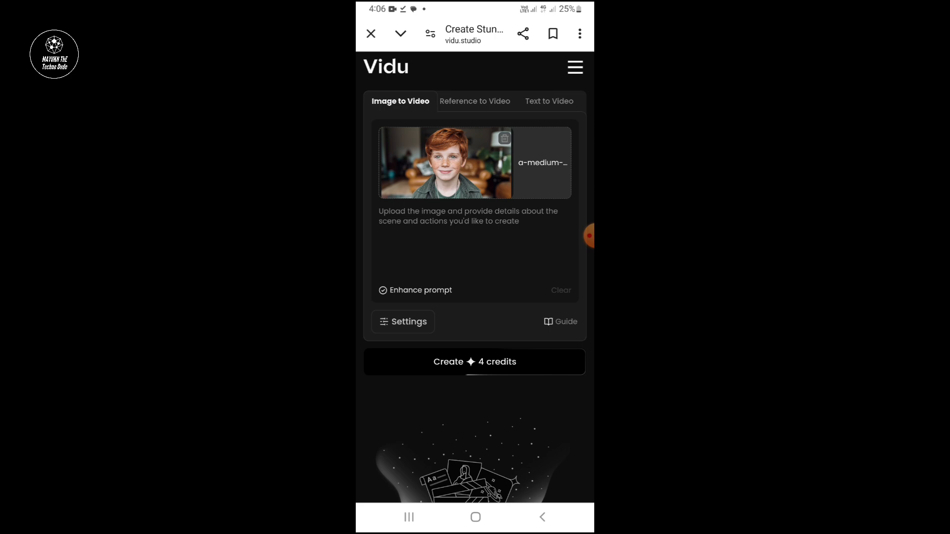
Enter 'A boy smiling' as the video prompt
left_click(402, 322)
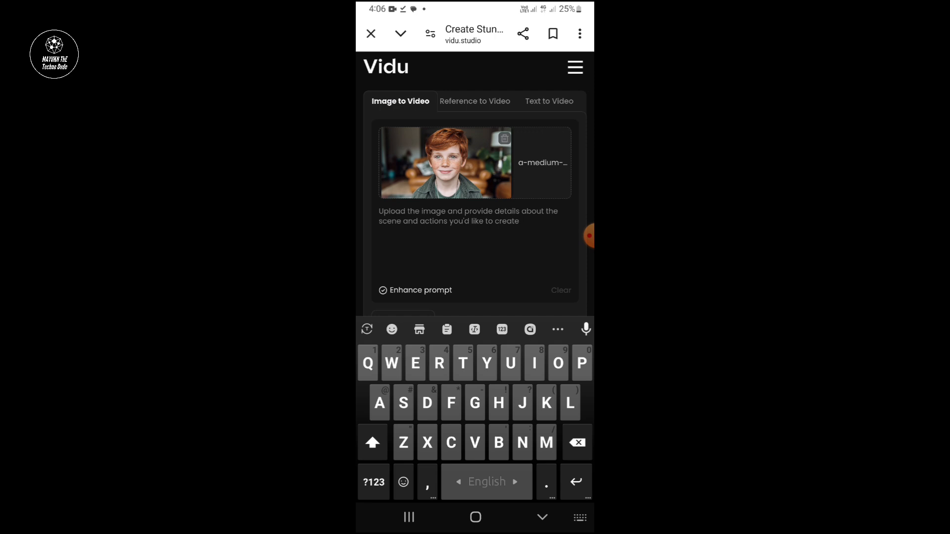
type("A boy")
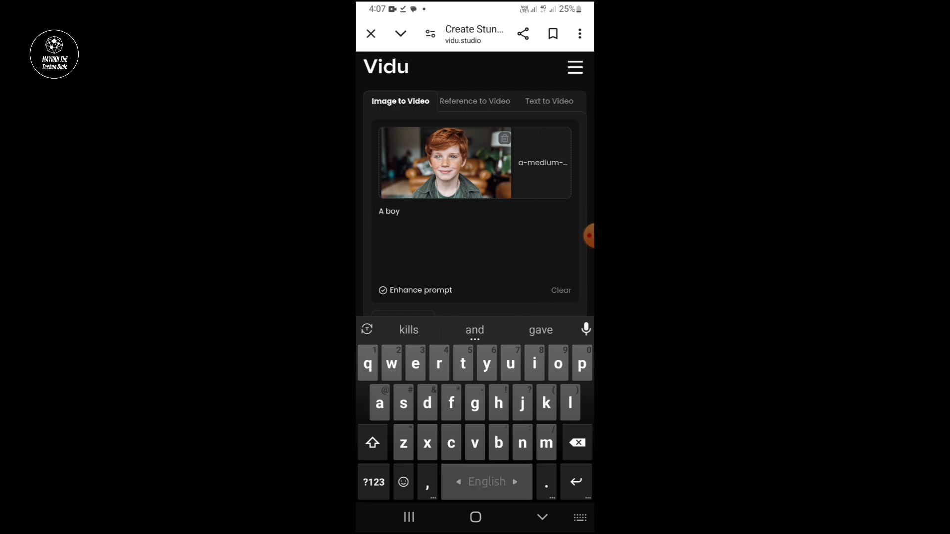
type("smili")
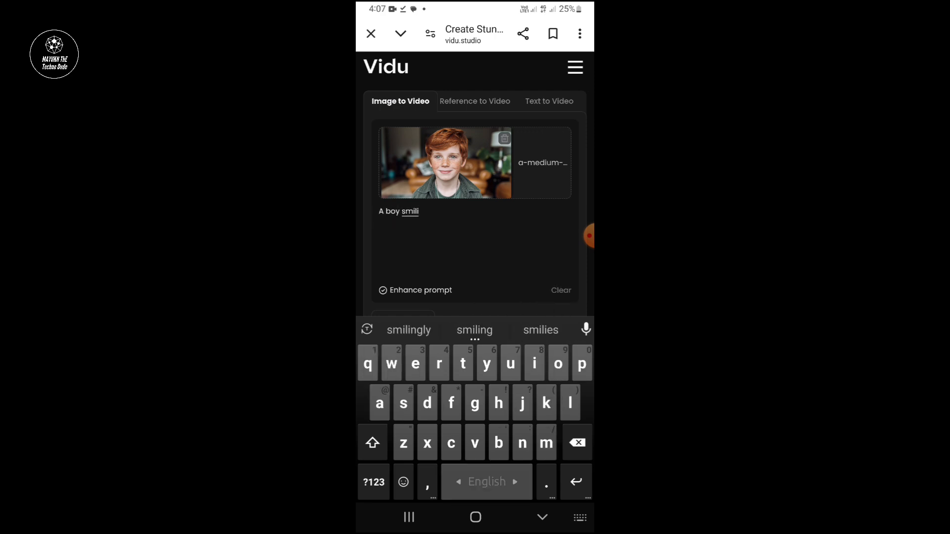
left_click(475, 330)
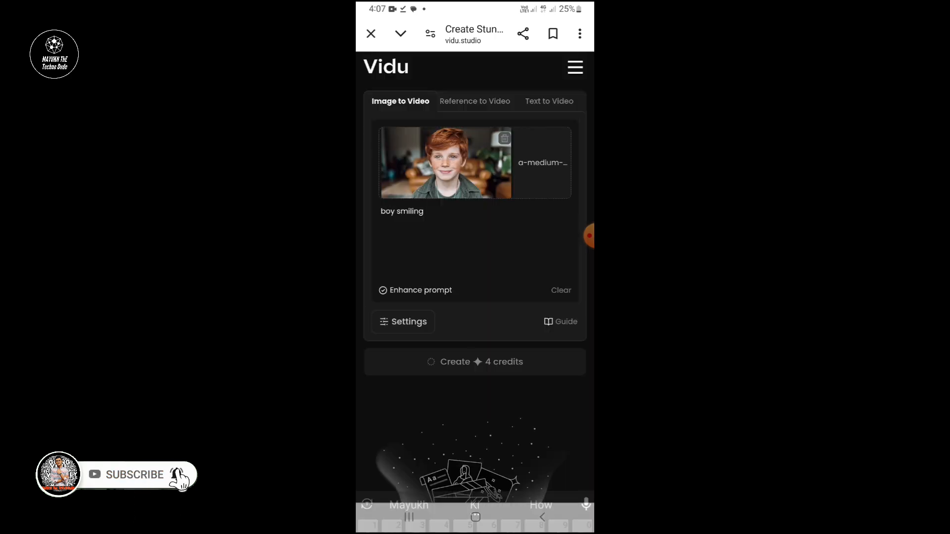
Generate the 4-credit smiling-boy video, download it, and play it back
left_click(475, 362)
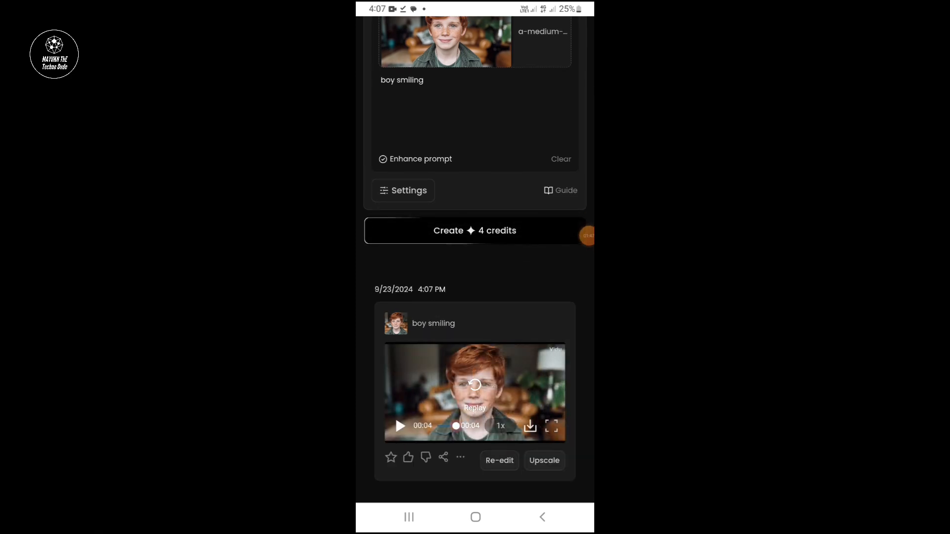
left_click(530, 426)
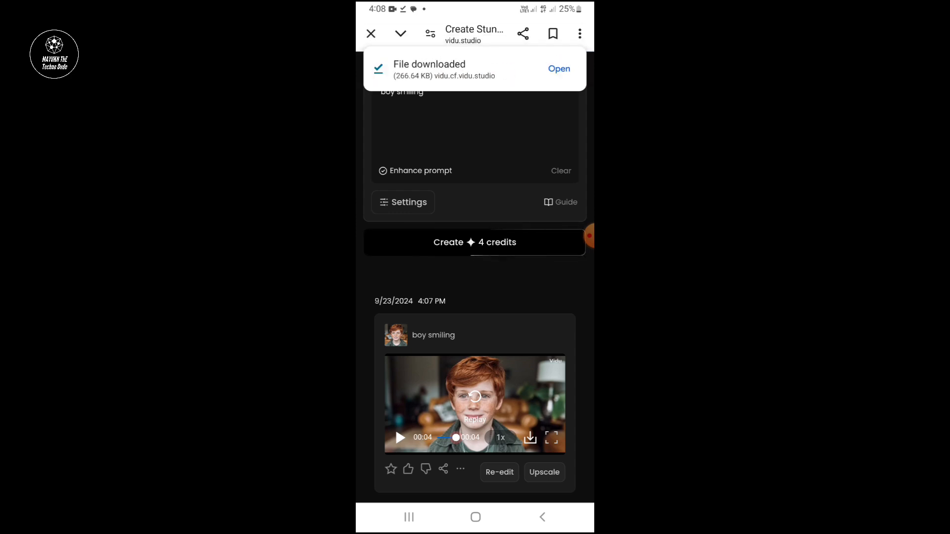
left_click(558, 68)
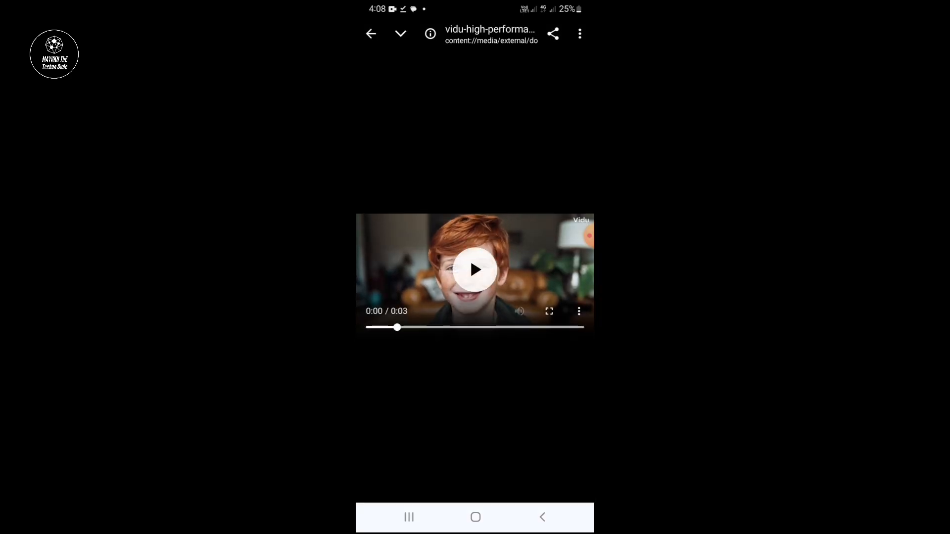
left_click(475, 270)
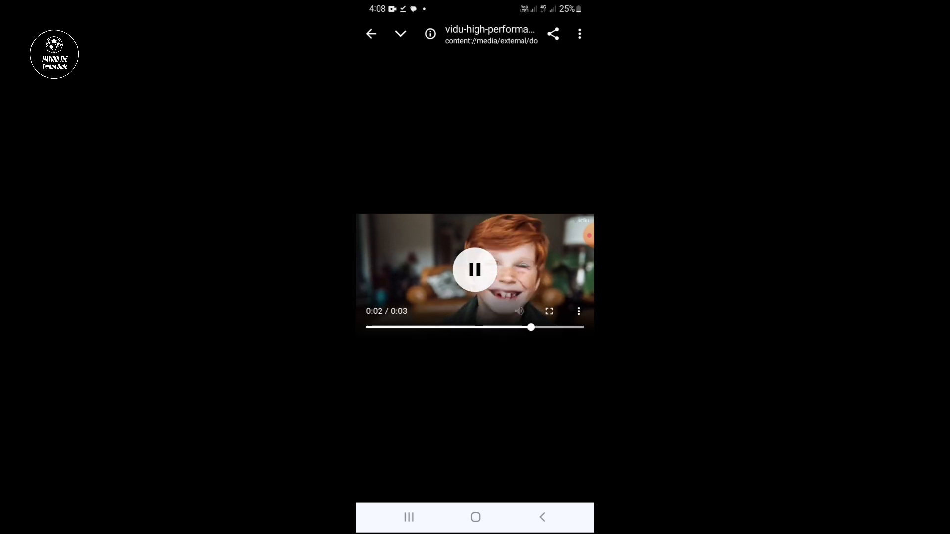